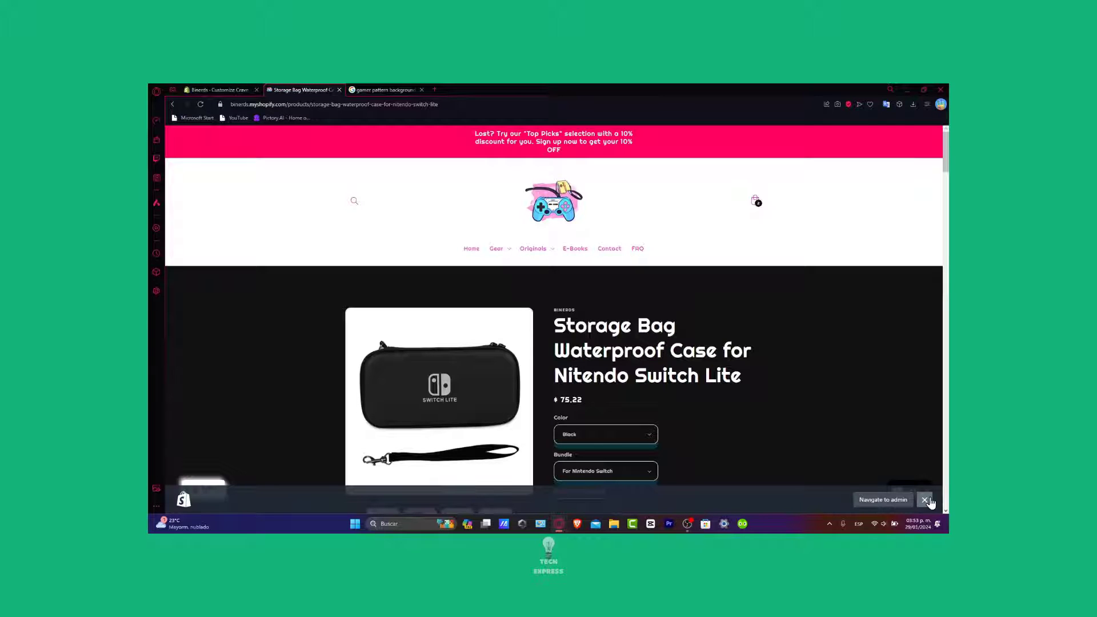
Step: Browse the Google Images results for animated gamer-pattern GIFs, then return to the store's theme editor
scroll("down", 3)
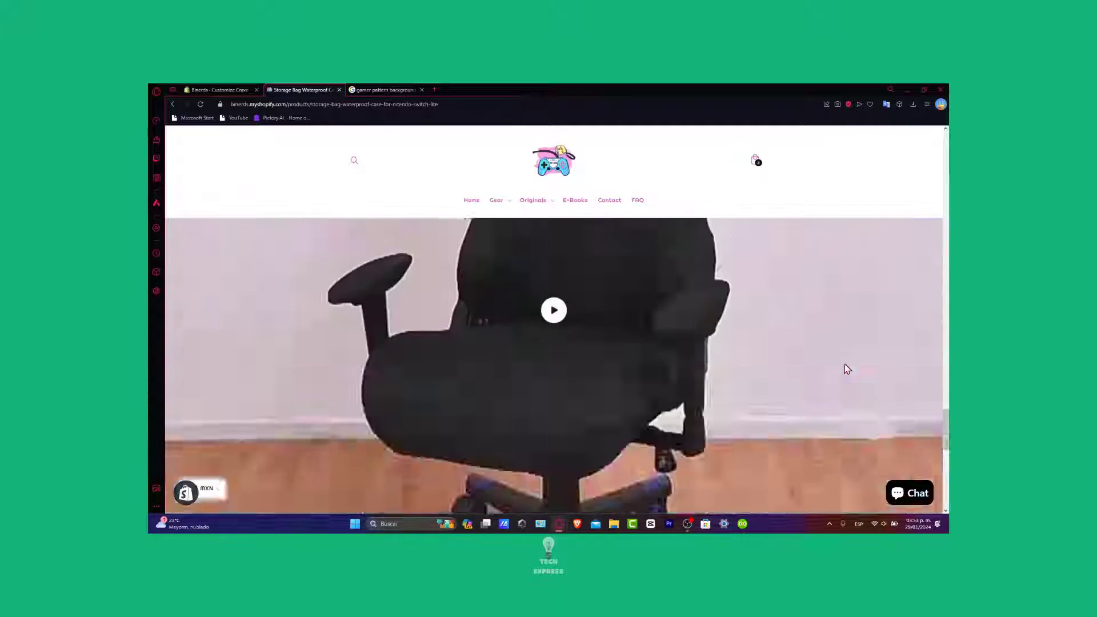
scroll("down", 3)
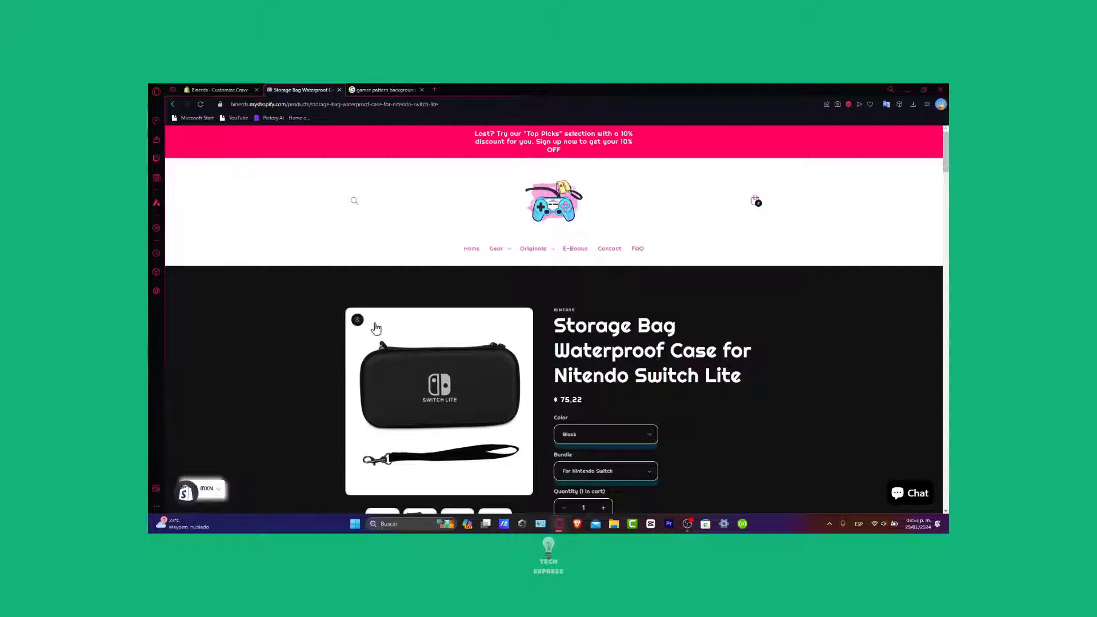
scroll("down", 3)
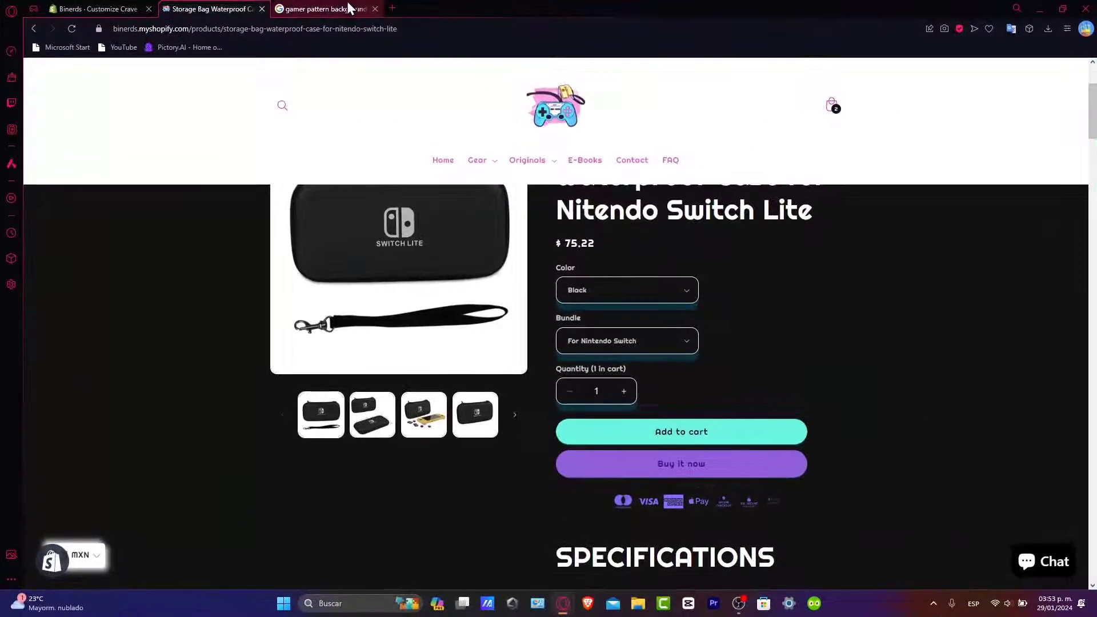
left_click(323, 8)
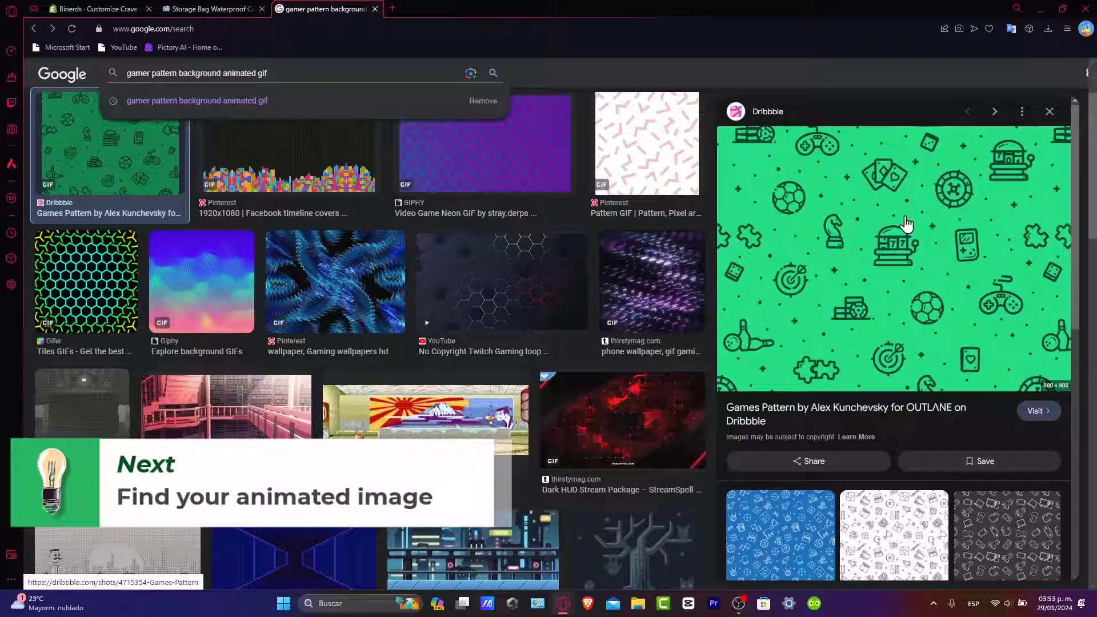
mouse_move(941, 327)
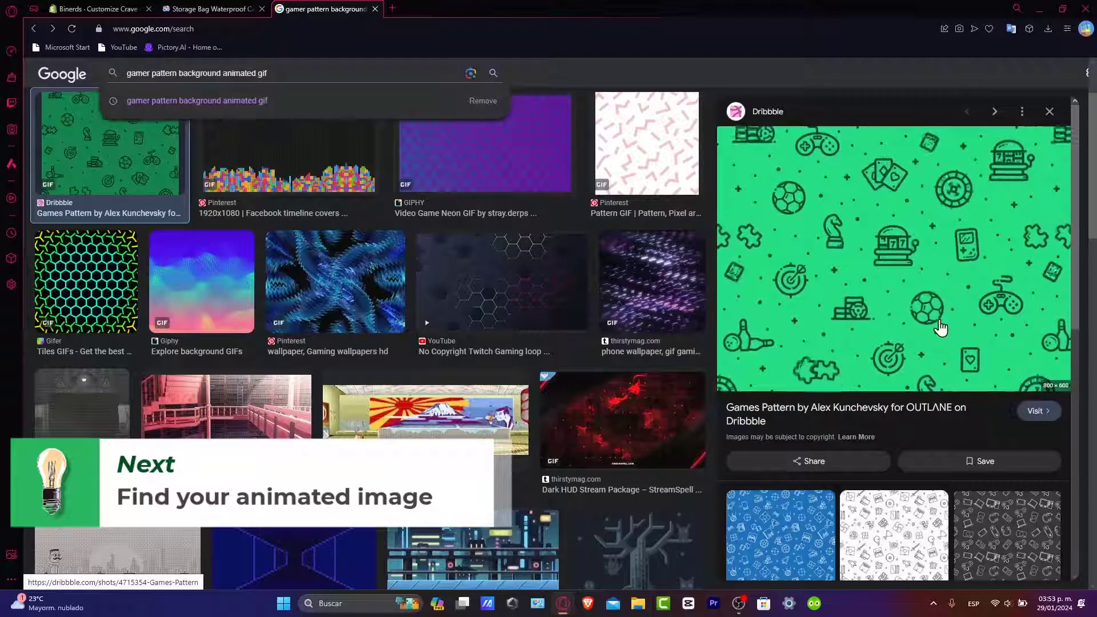
left_click(84, 8)
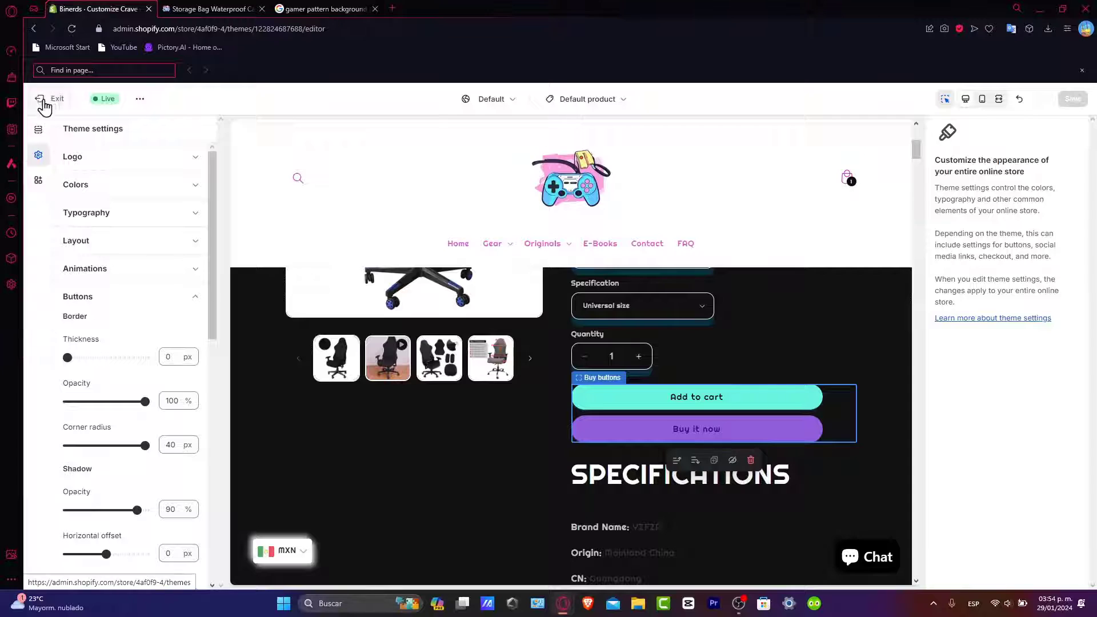
Step: Exit the customizer to the Themes page and reveal more actions for the Crave theme
left_click(51, 98)
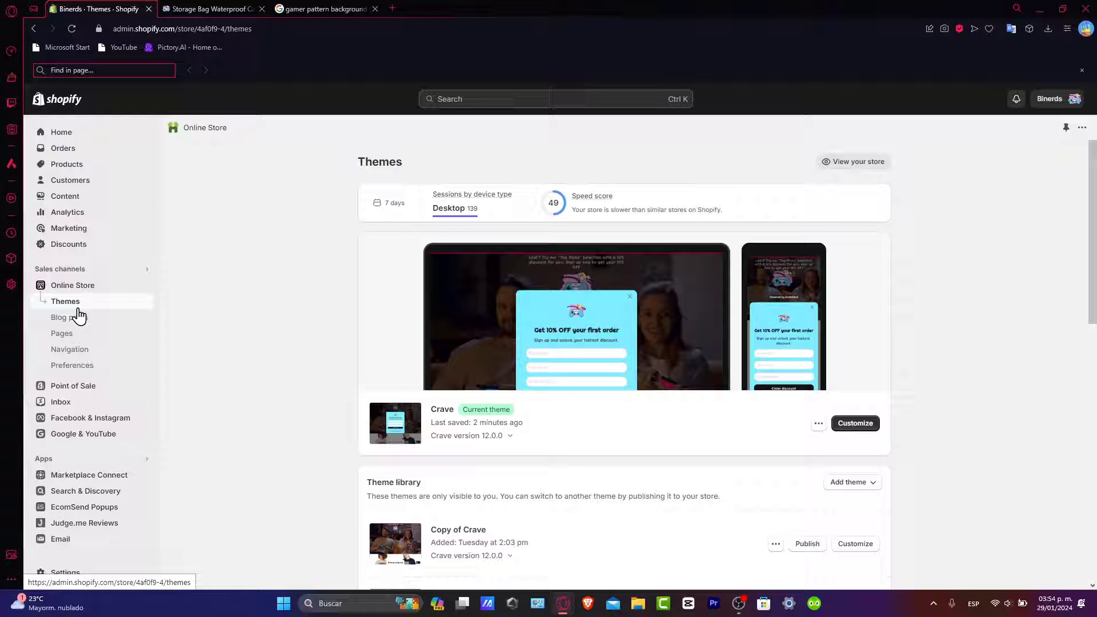
mouse_move(764, 407)
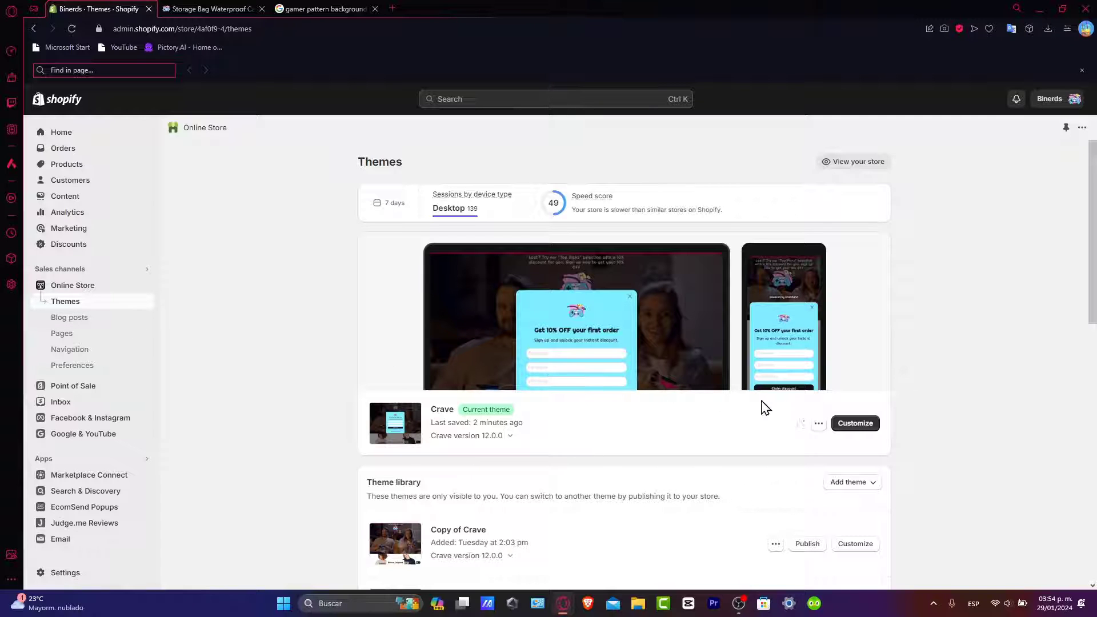
left_click(815, 423)
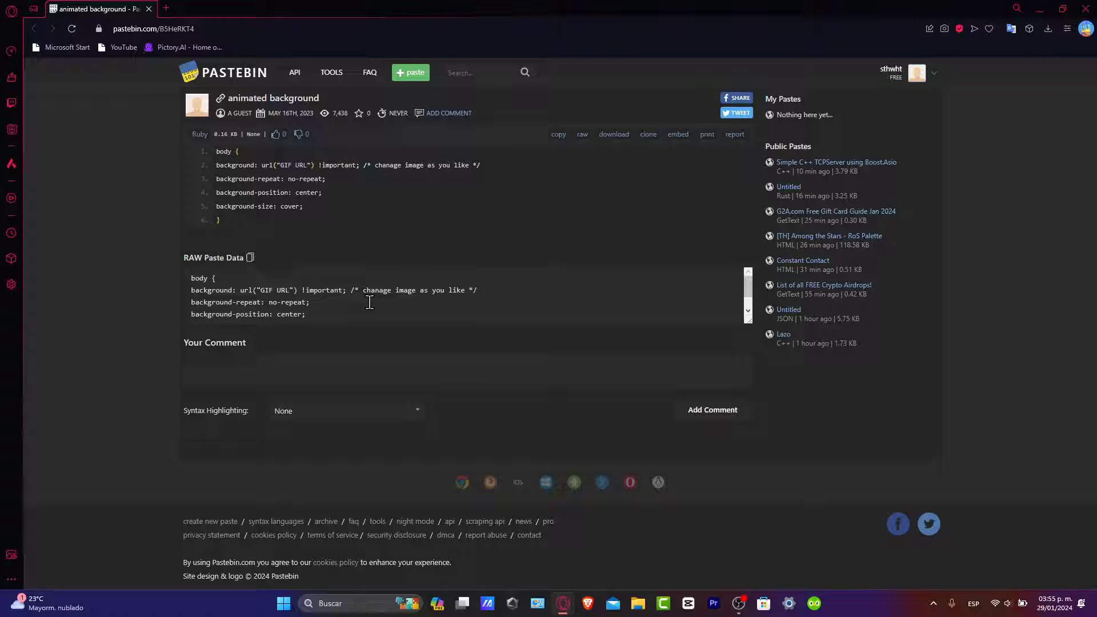
mouse_move(508, 215)
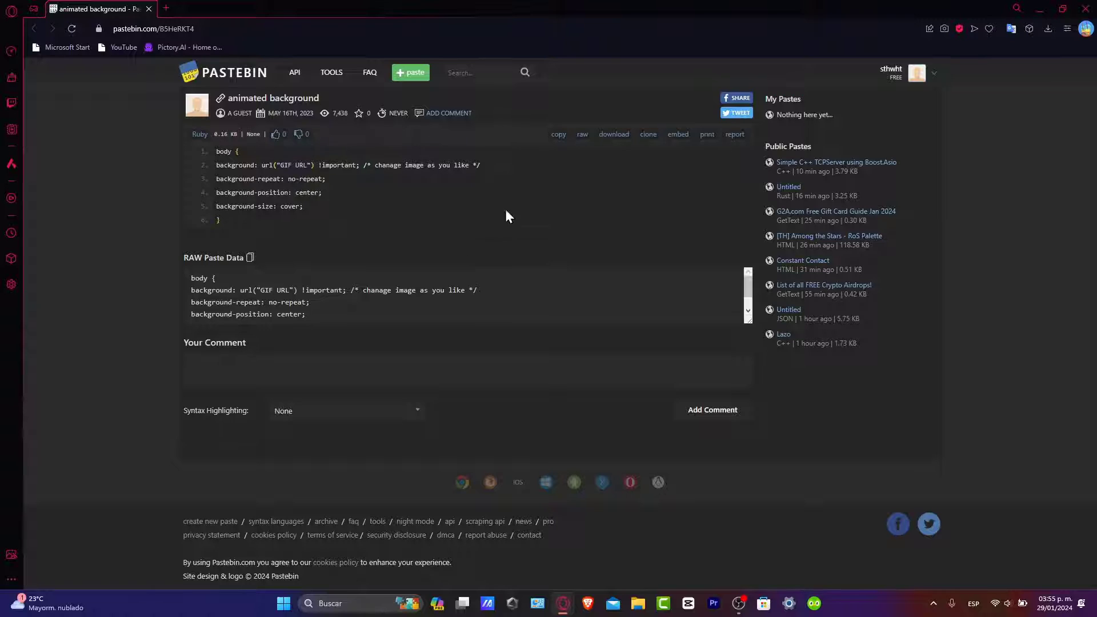
mouse_move(444, 135)
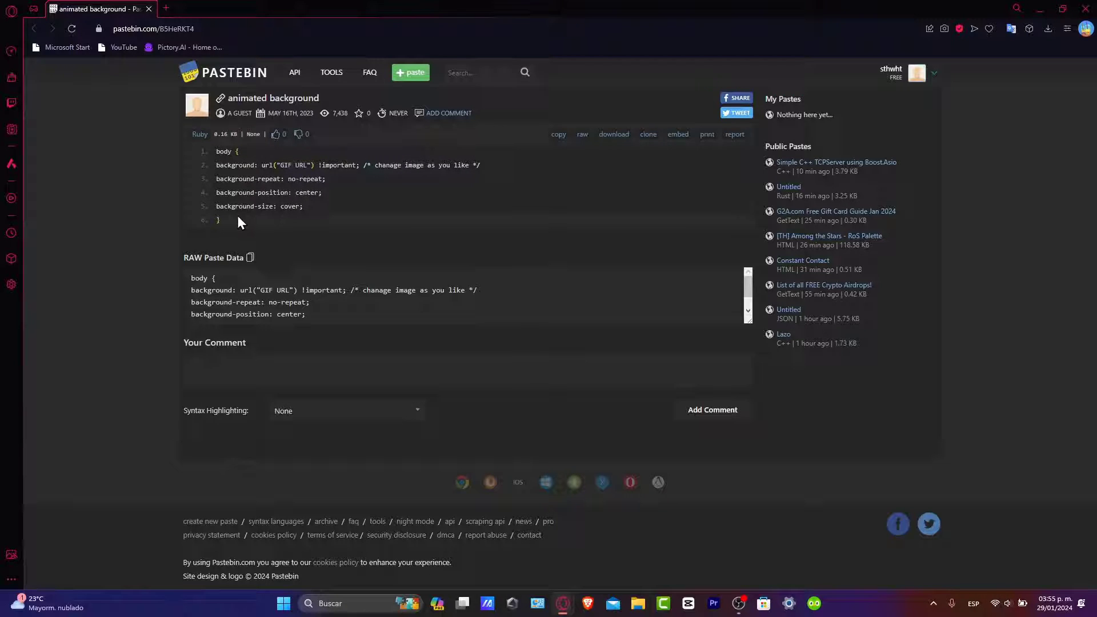
Step: Select the whole body { … } animated-background CSS rule on the Pastebin paste
left_click_drag(219, 151, 303, 219)
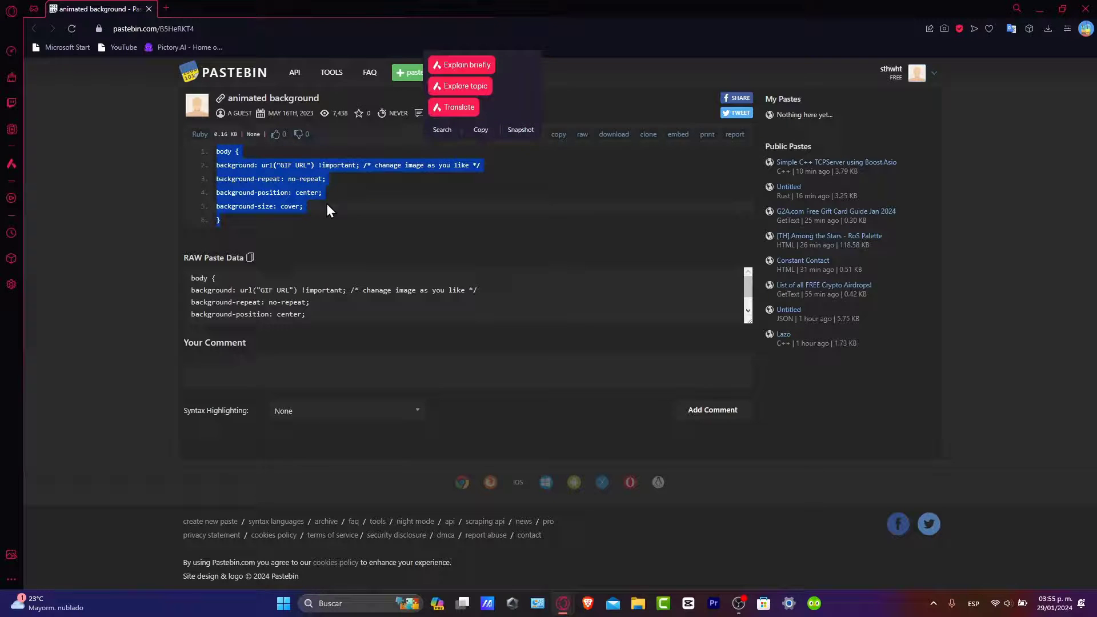
mouse_move(358, 114)
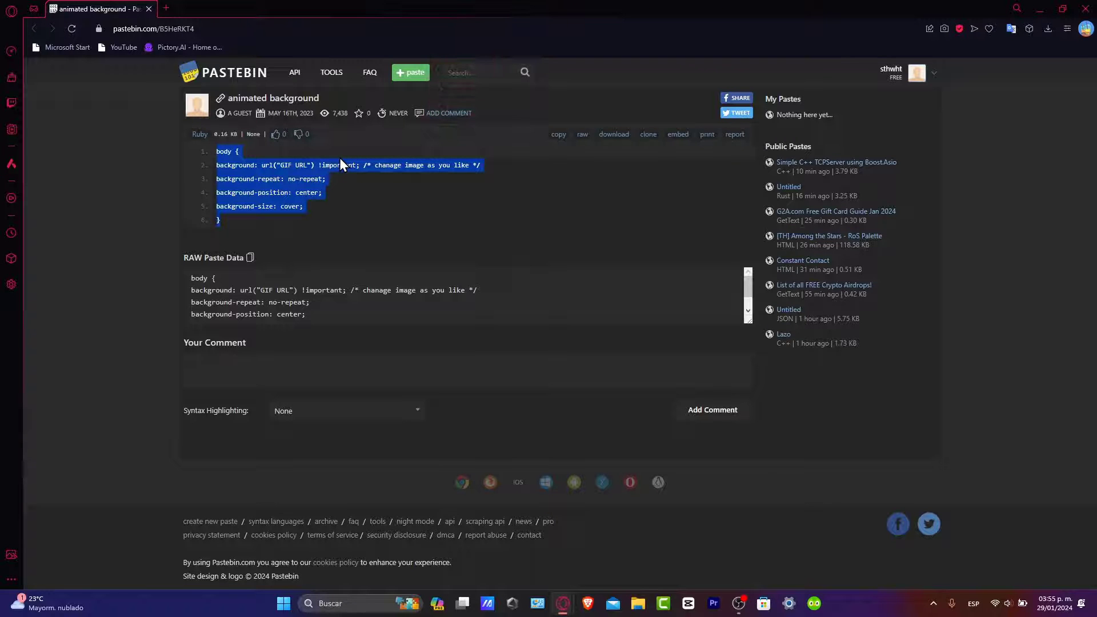
mouse_move(562, 603)
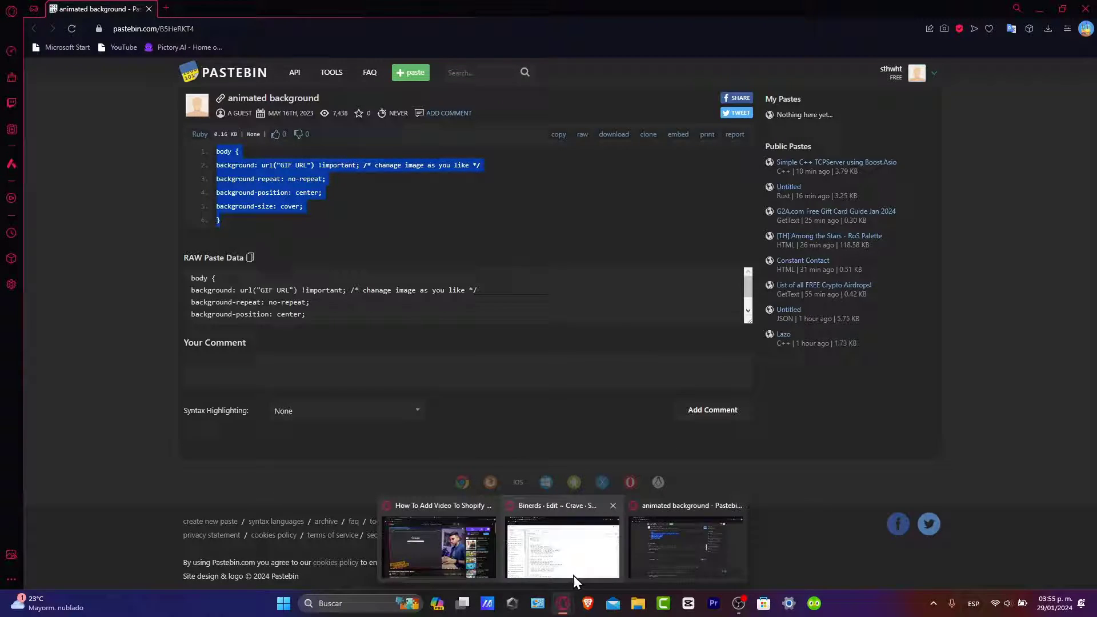
Step: In the theme code editor's assets folder, locate base.css and select the GIF URL placeholder in the body rule
left_click(561, 550)
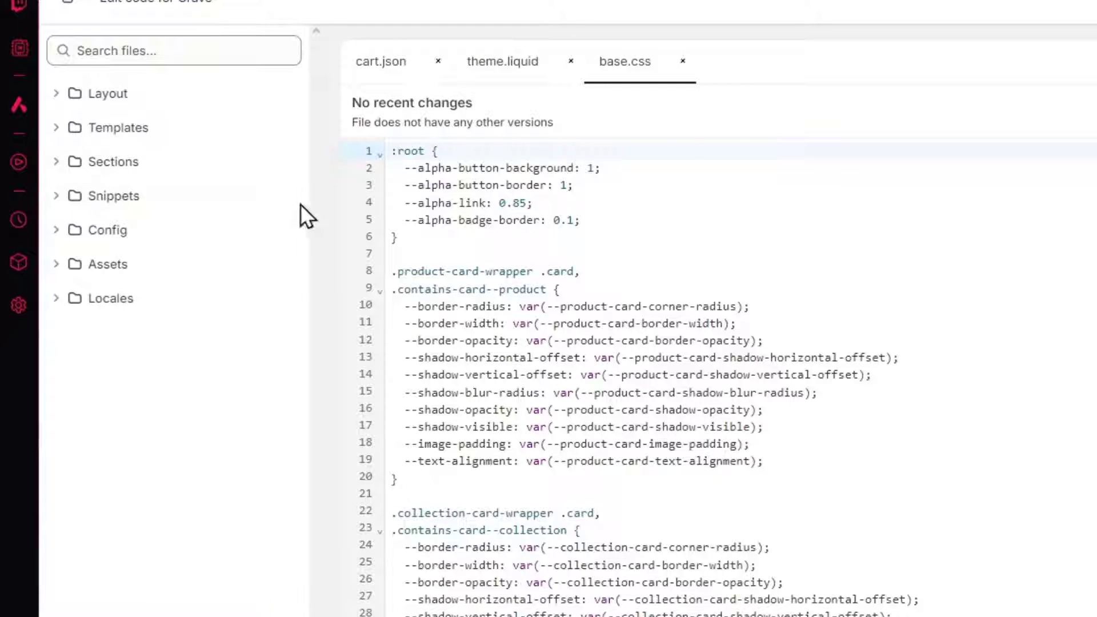
left_click(106, 264)
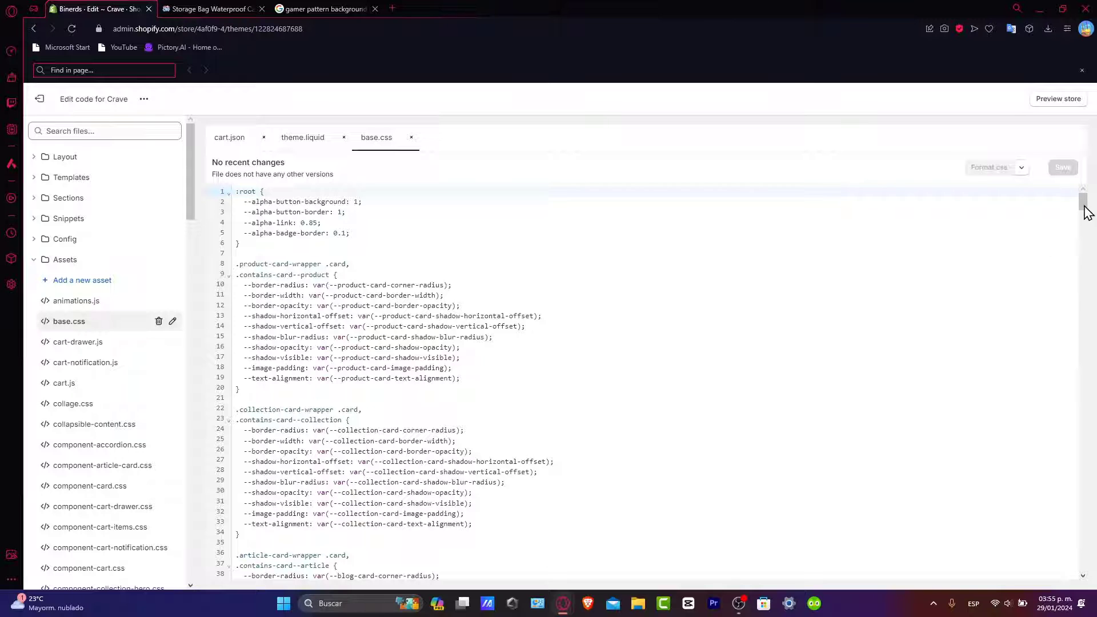
scroll("down", 3)
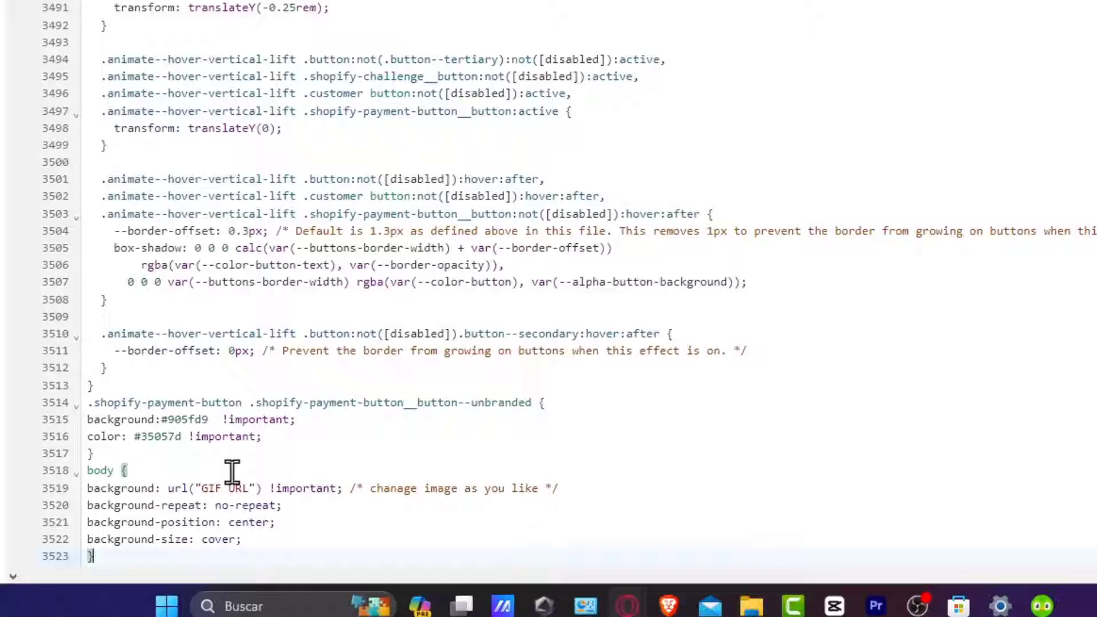
mouse_move(198, 493)
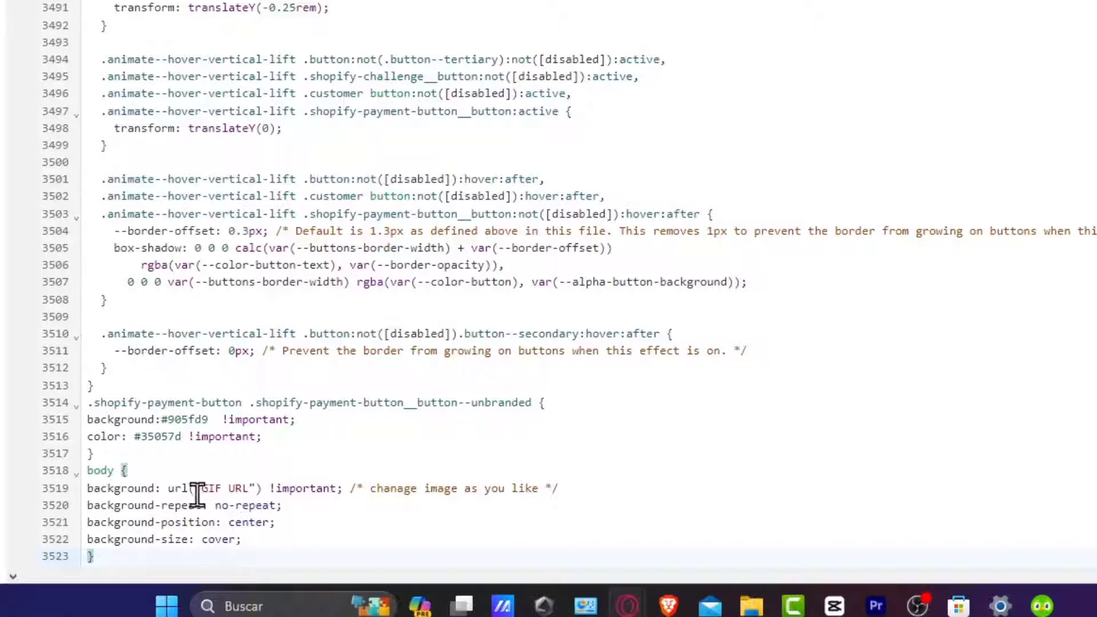
double_click(207, 488)
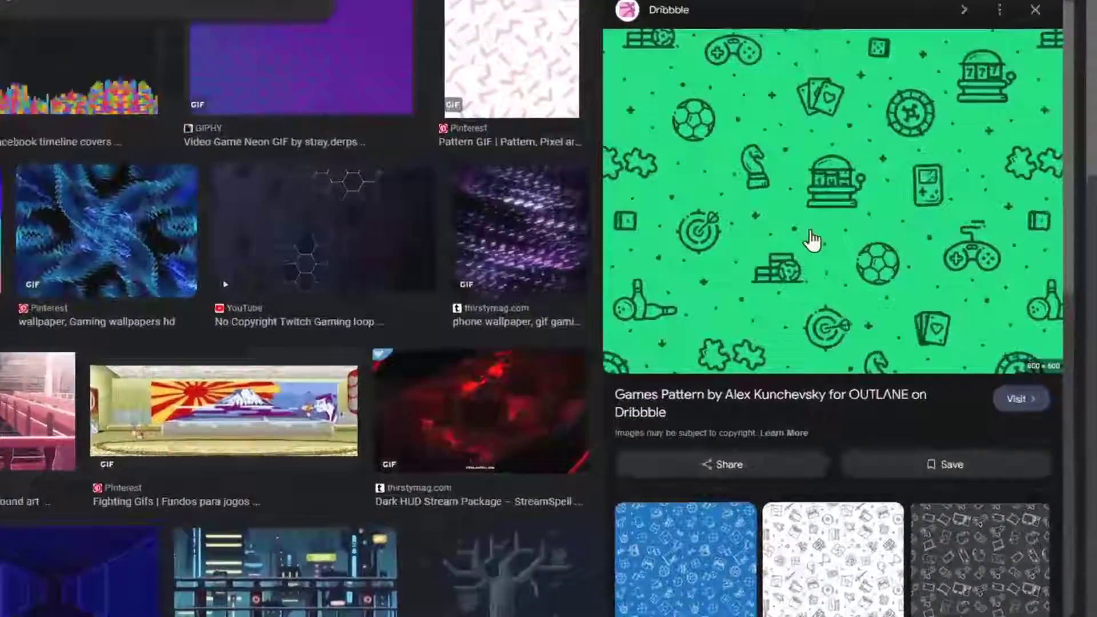
Step: Copy the image address of the green Dribbble Games Pattern from Google Images
right_click(811, 237)
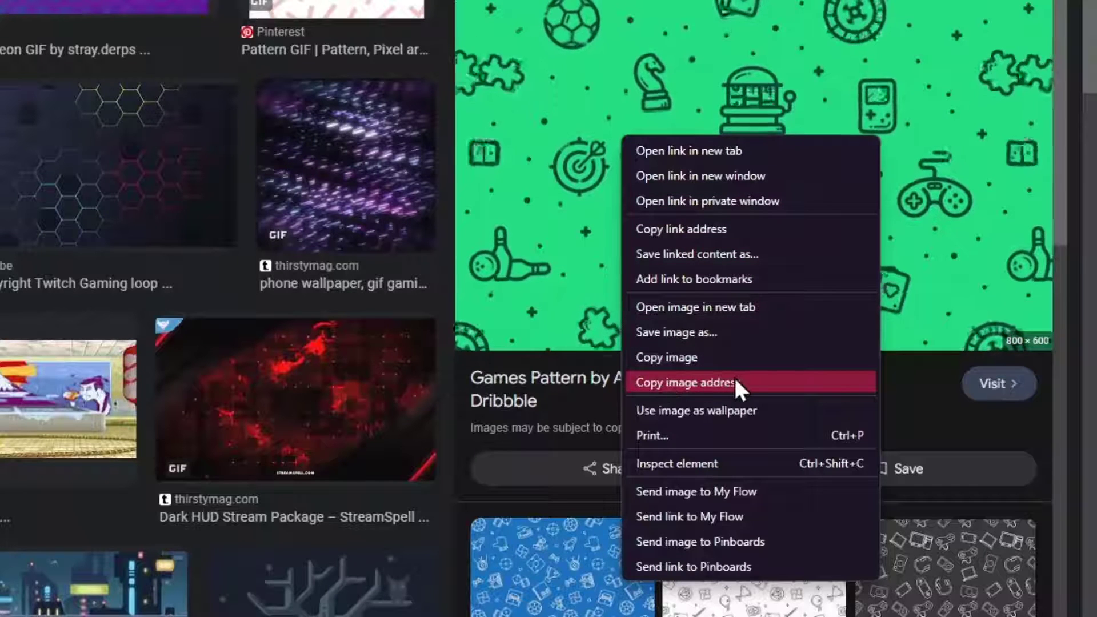
left_click(686, 381)
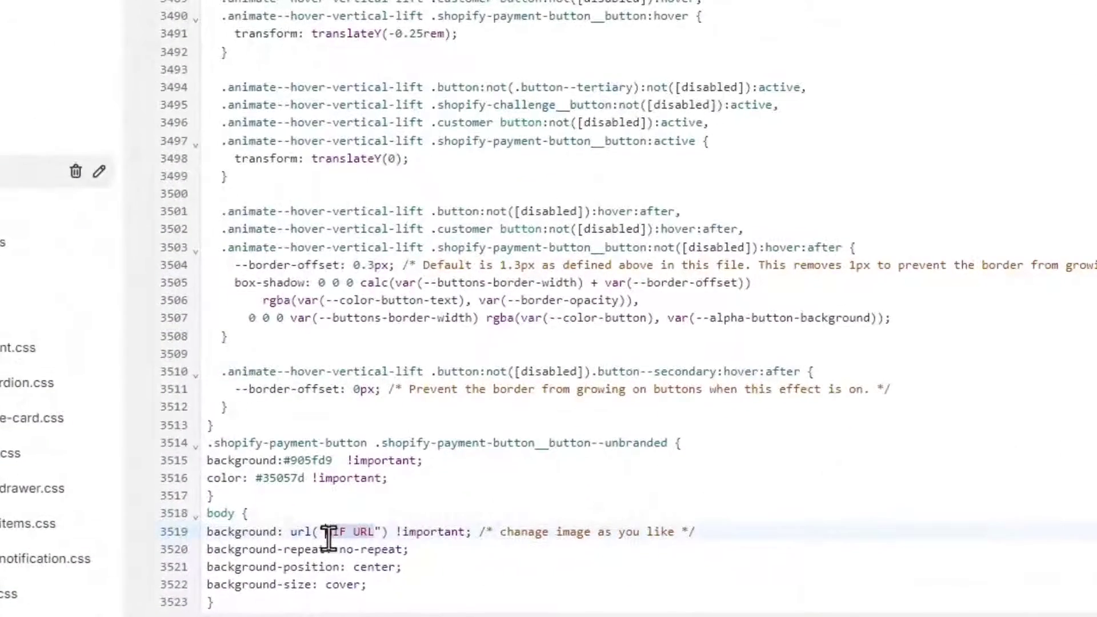
type("https://cdn.dribbble.com/users/1162077/screenshots/4715354/games-pattern.gif")
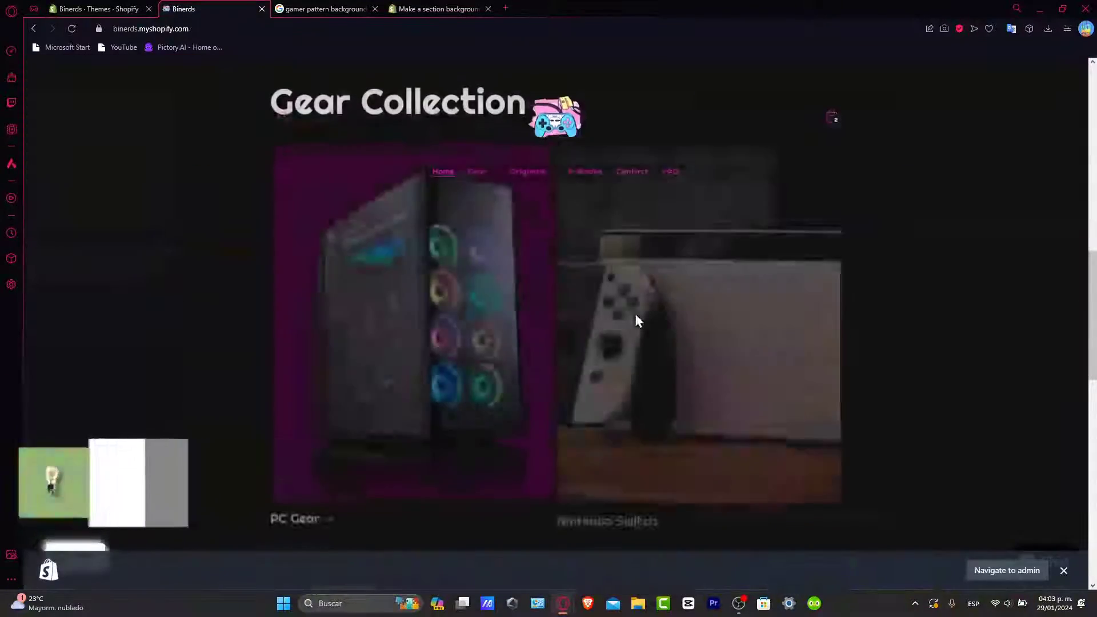
scroll("down", 3)
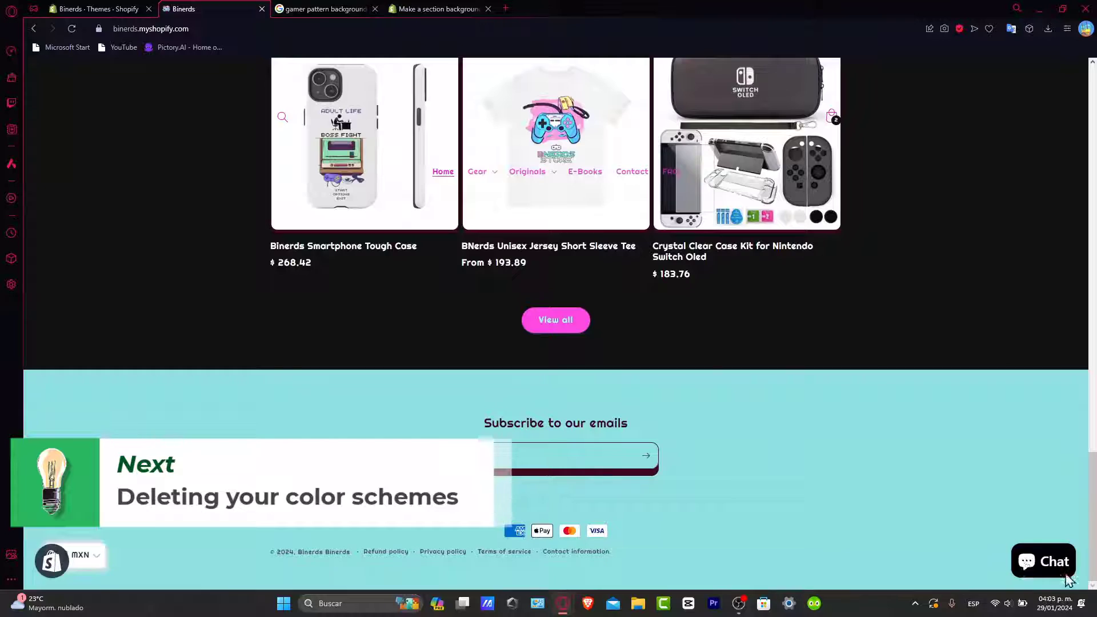
scroll("up", 3)
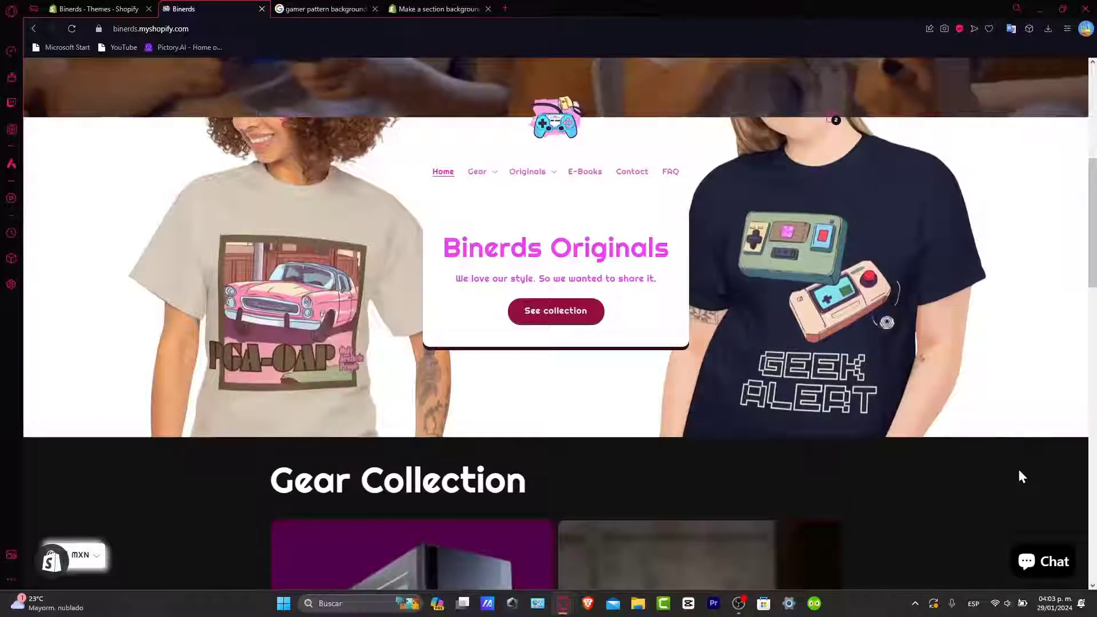
scroll("down", 3)
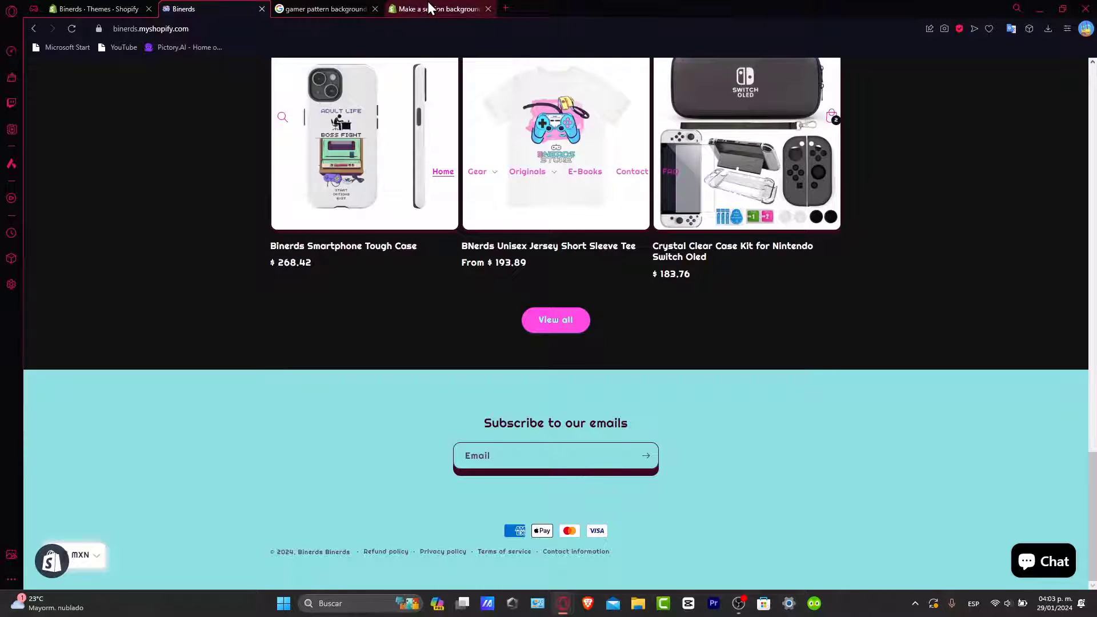
Step: Read the Shopify Community transparent-section thread and pick out the base.css file name in Step 2
left_click(438, 8)
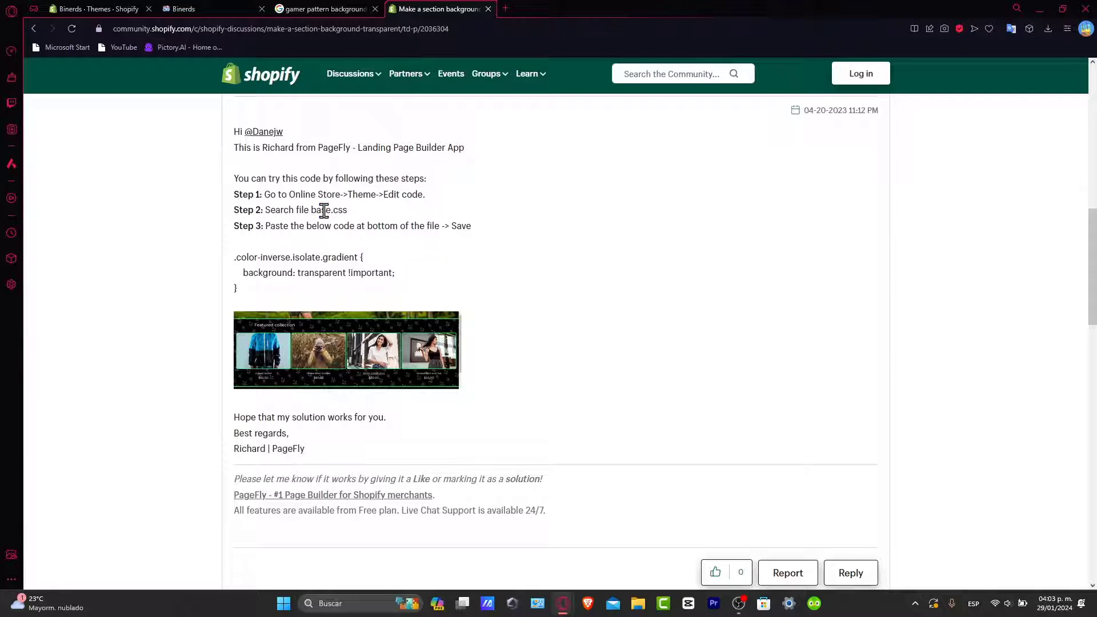
double_click(329, 209)
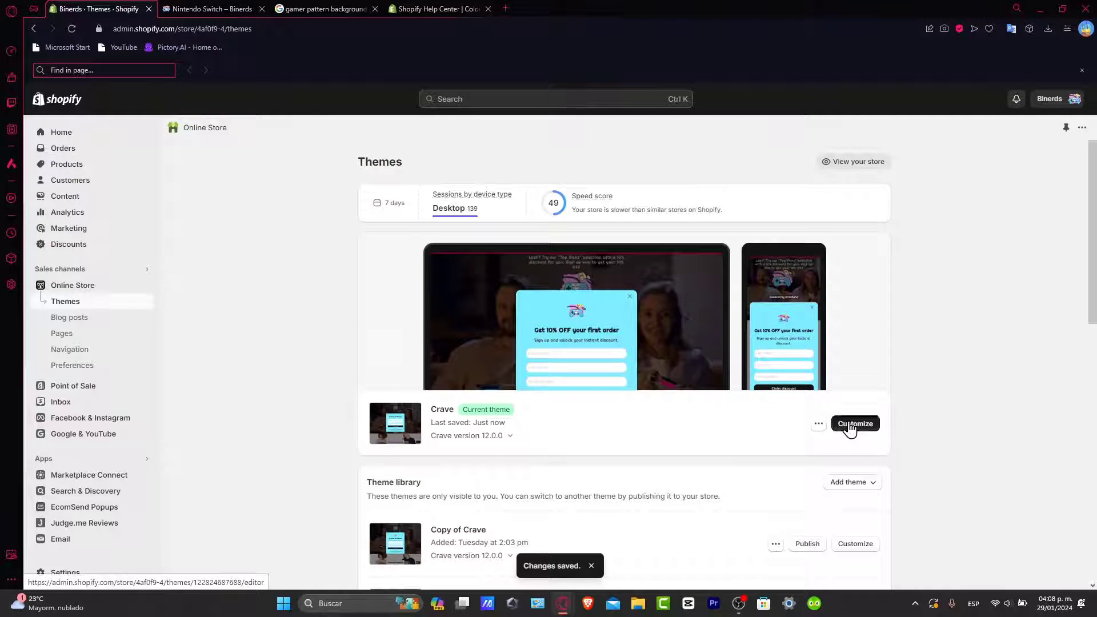
Step: In the Crave customizer's Colors settings, edit Scheme 11 with a transparent background and #DD1D1D solid button colour
left_click(853, 428)
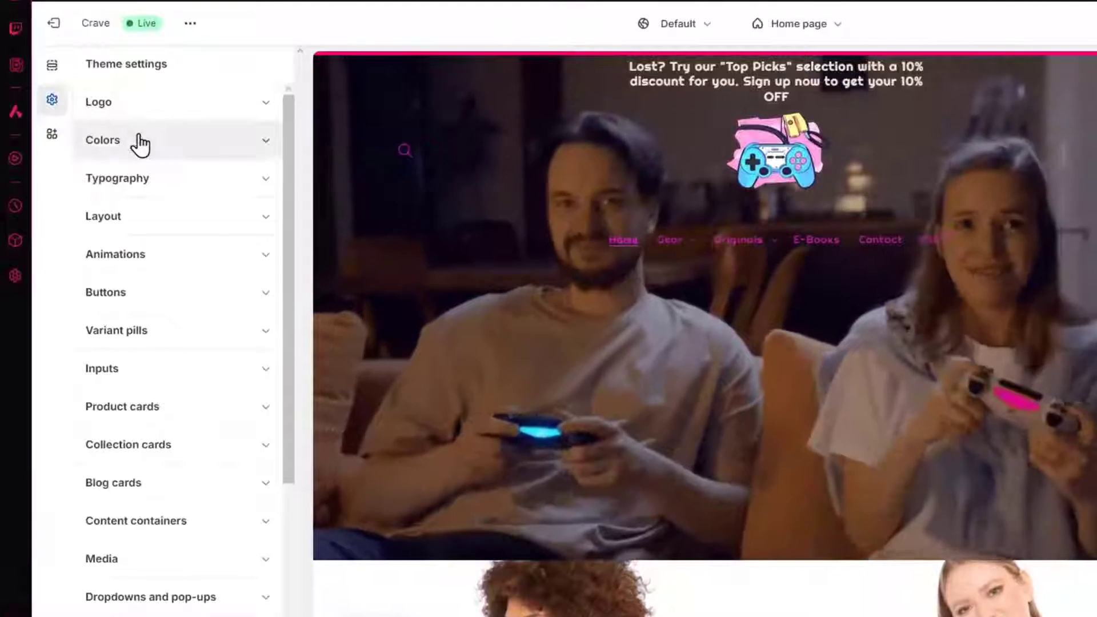
left_click(102, 139)
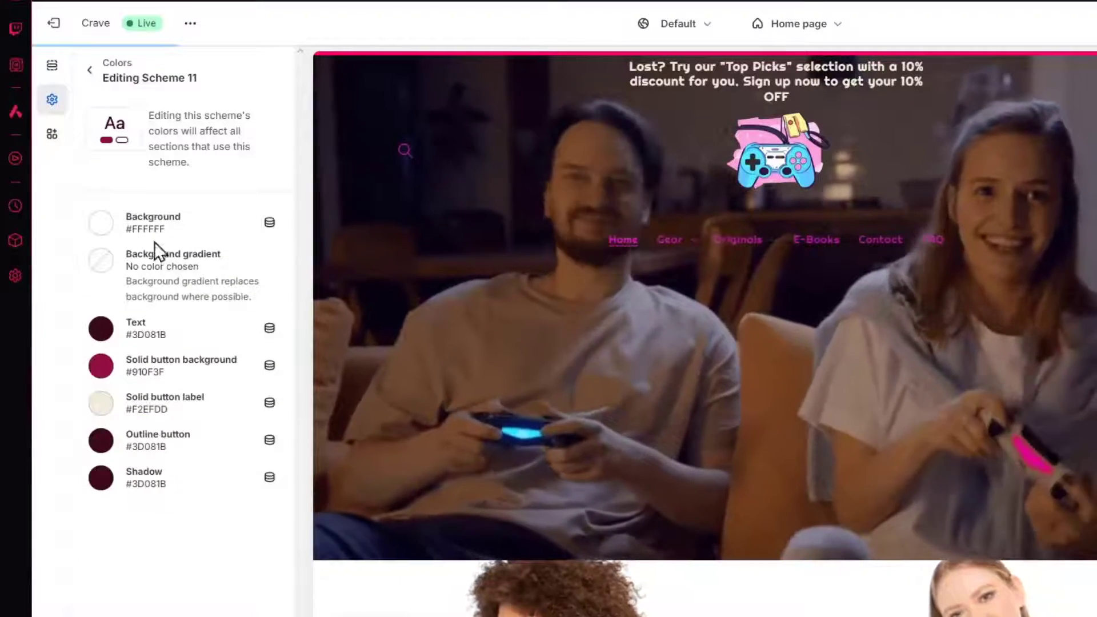
left_click(101, 223)
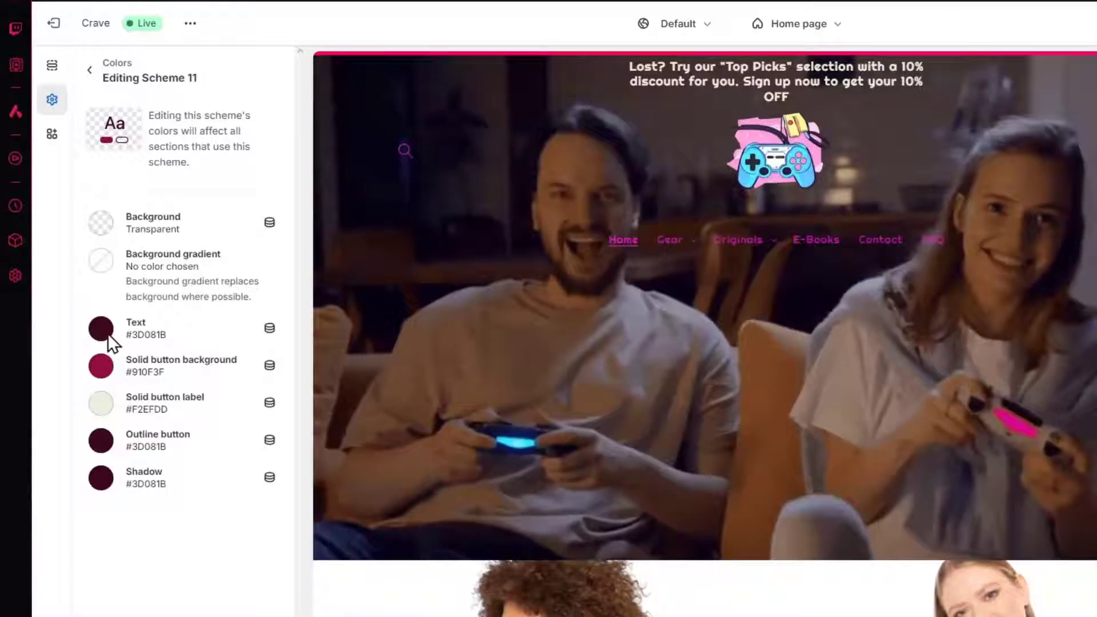
left_click(101, 328)
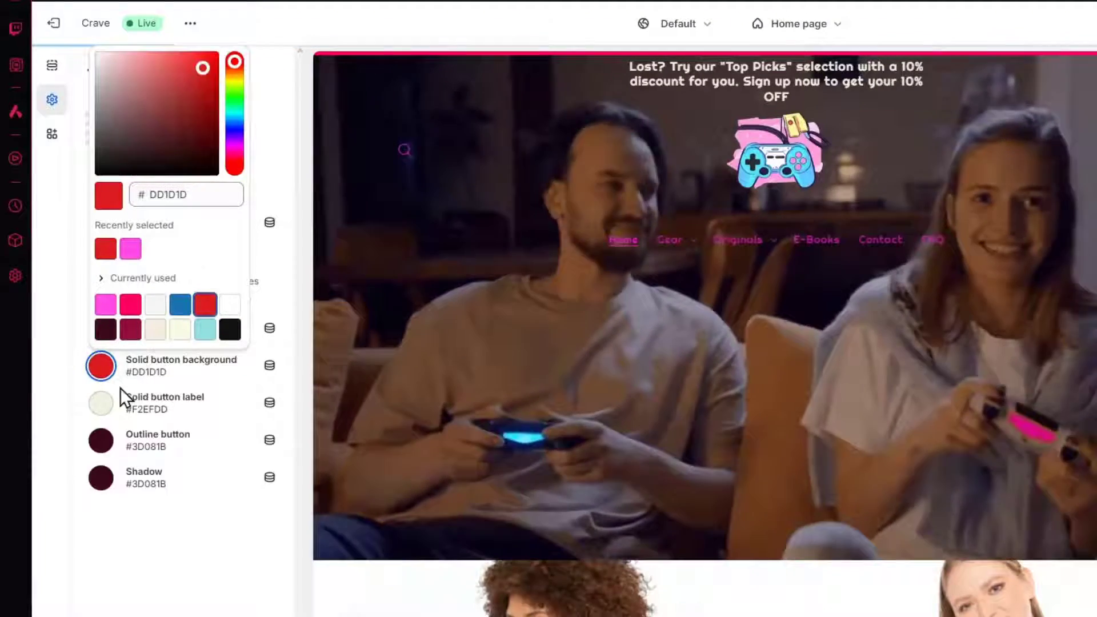
left_click(100, 403)
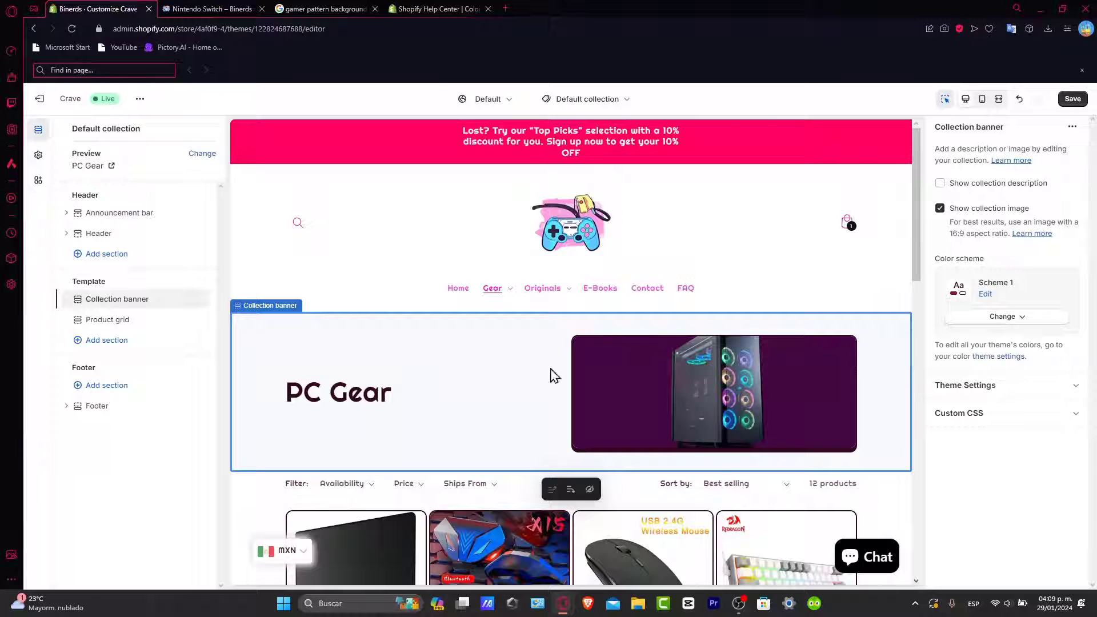
Step: Assign Scheme 11 to the collection banner and product grid so the green games pattern shows through
left_click(1005, 316)
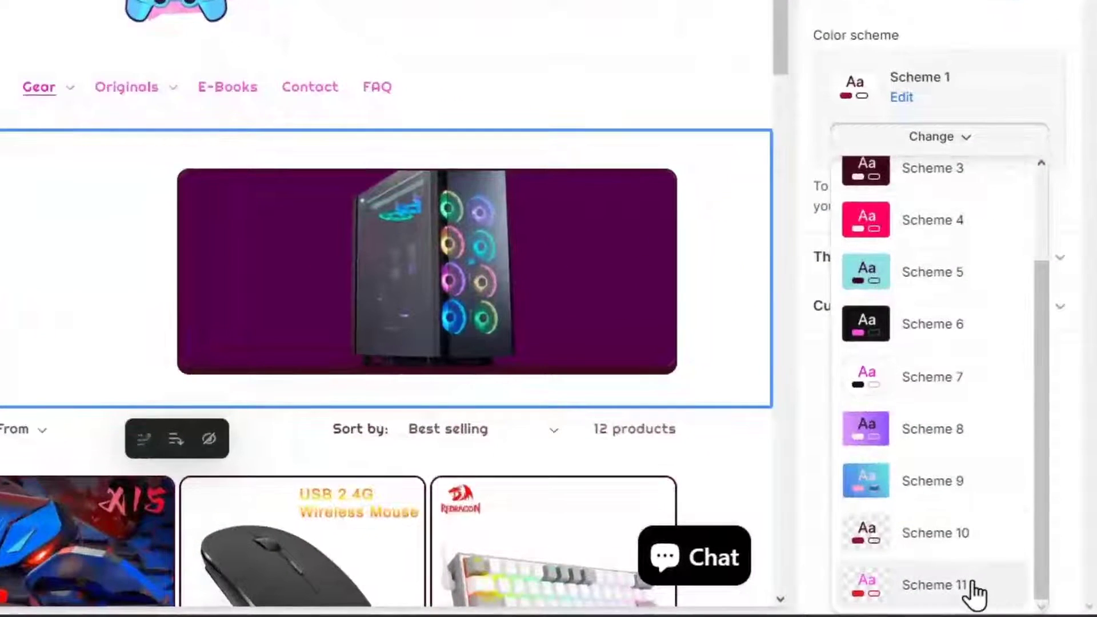
left_click(935, 585)
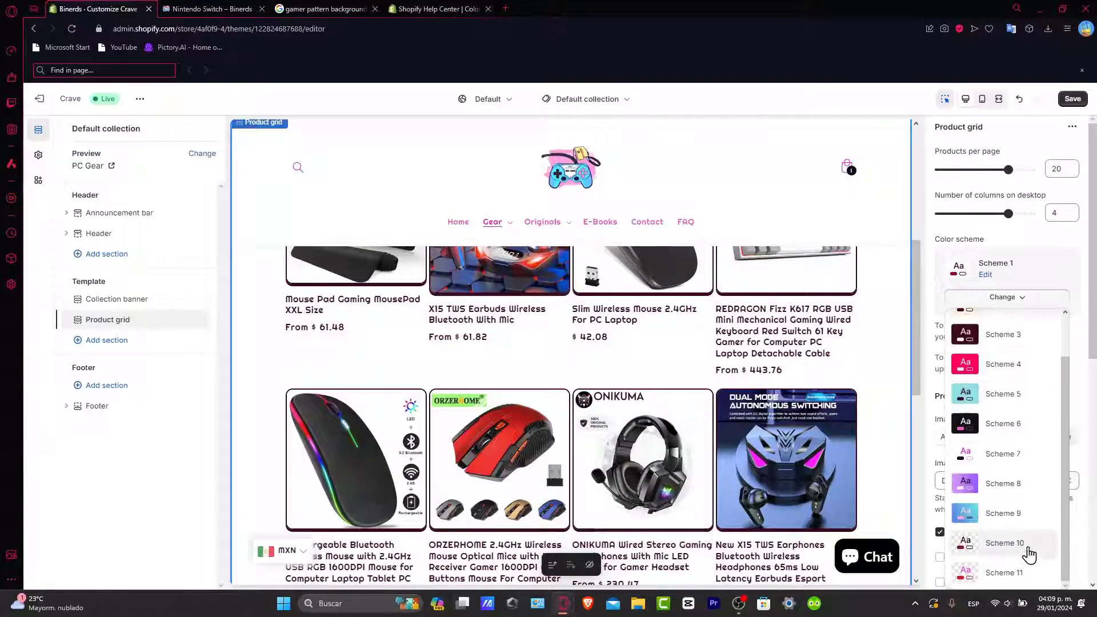
left_click(1003, 571)
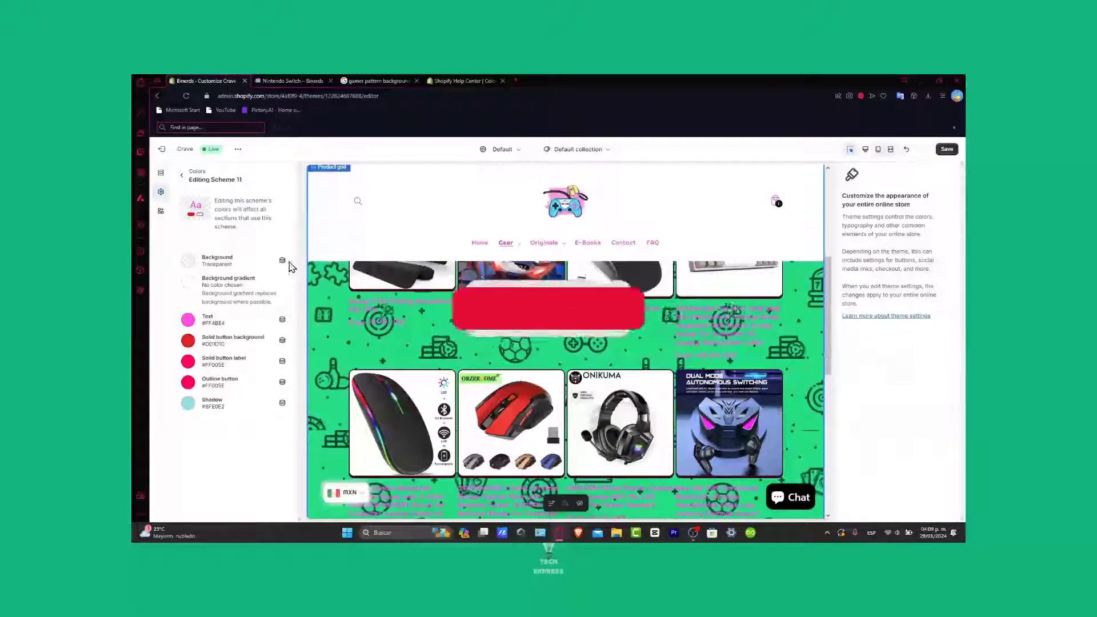
Step: Leave the scheme editor and select the Collection banner section, now showing the green pattern behind it
left_click(187, 319)
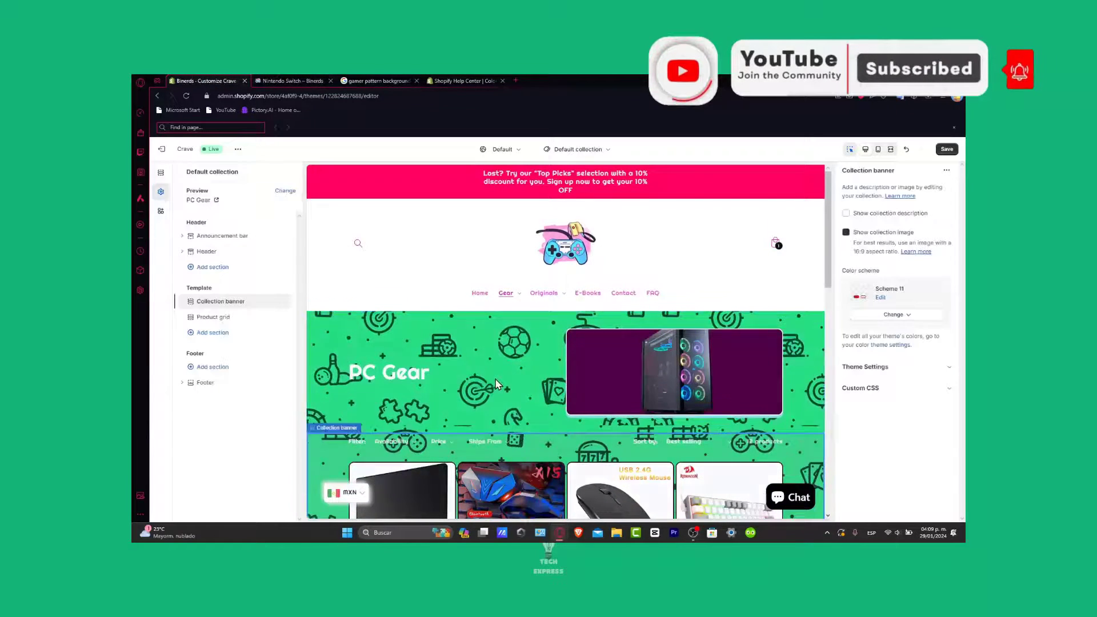
left_click(846, 232)
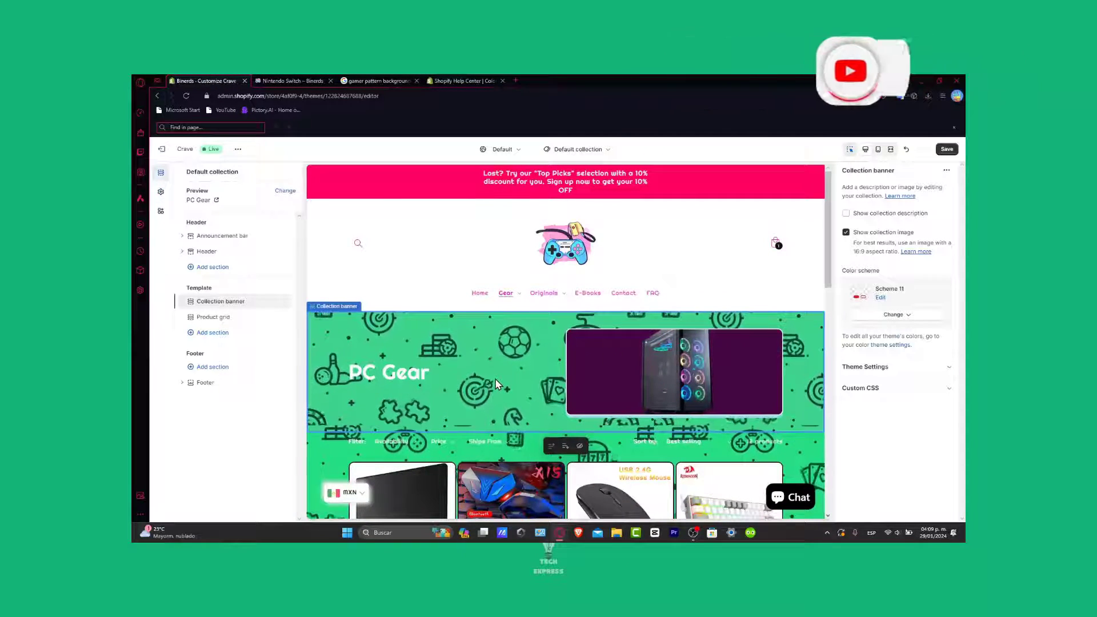